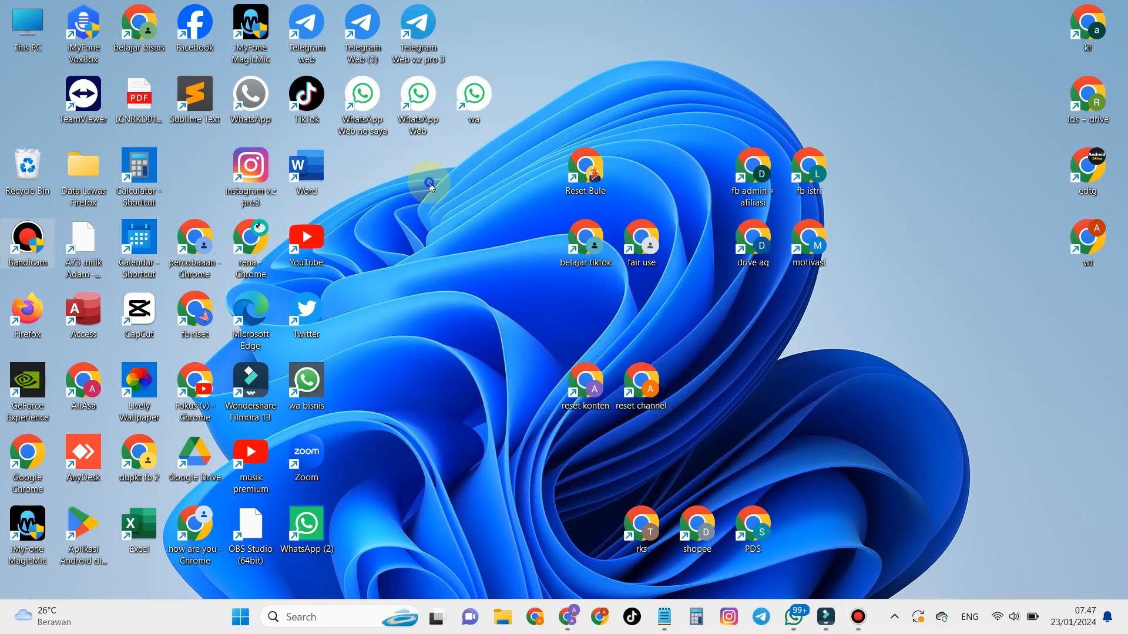
mouse_move(464, 199)
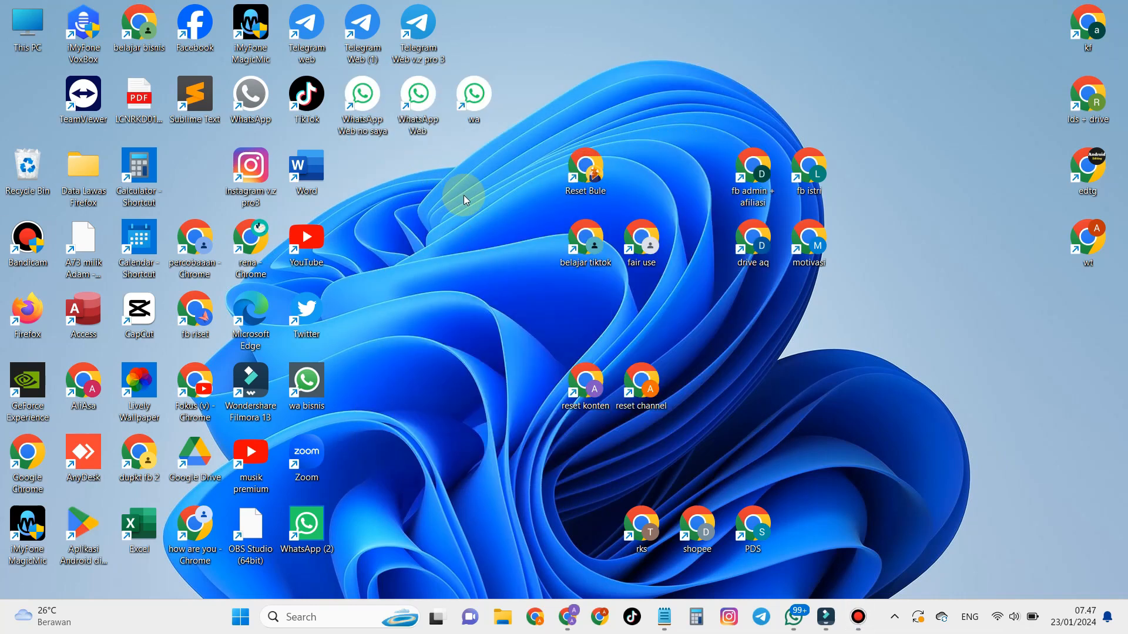
Step: Refresh the desktop from its right-click menu while the WhatsApp notification appears
right_click(464, 199)
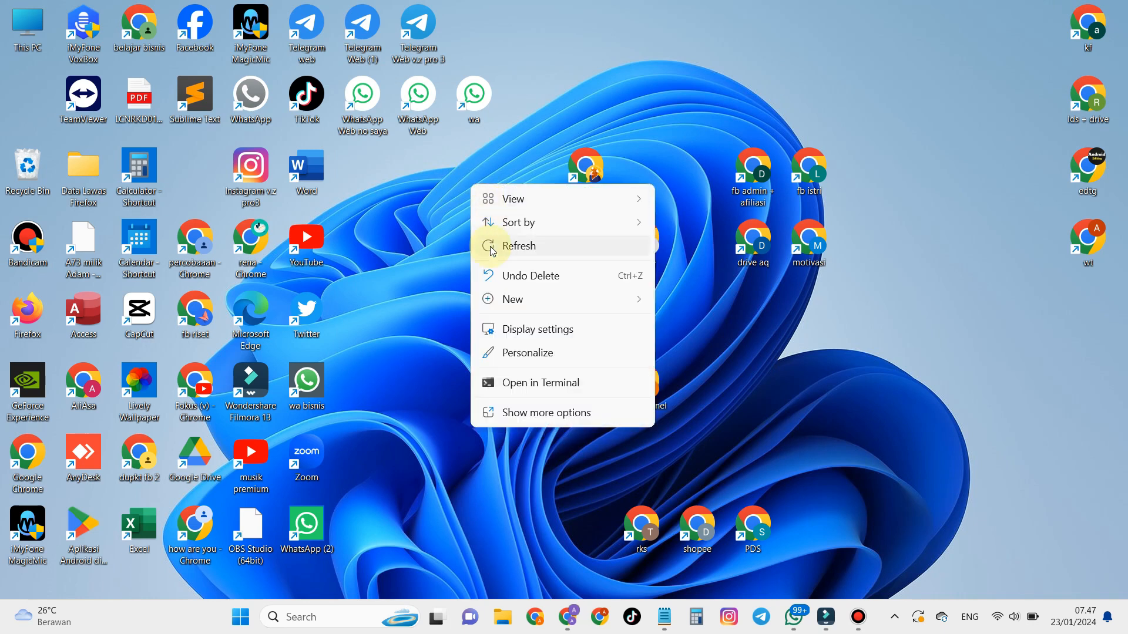
left_click(519, 245)
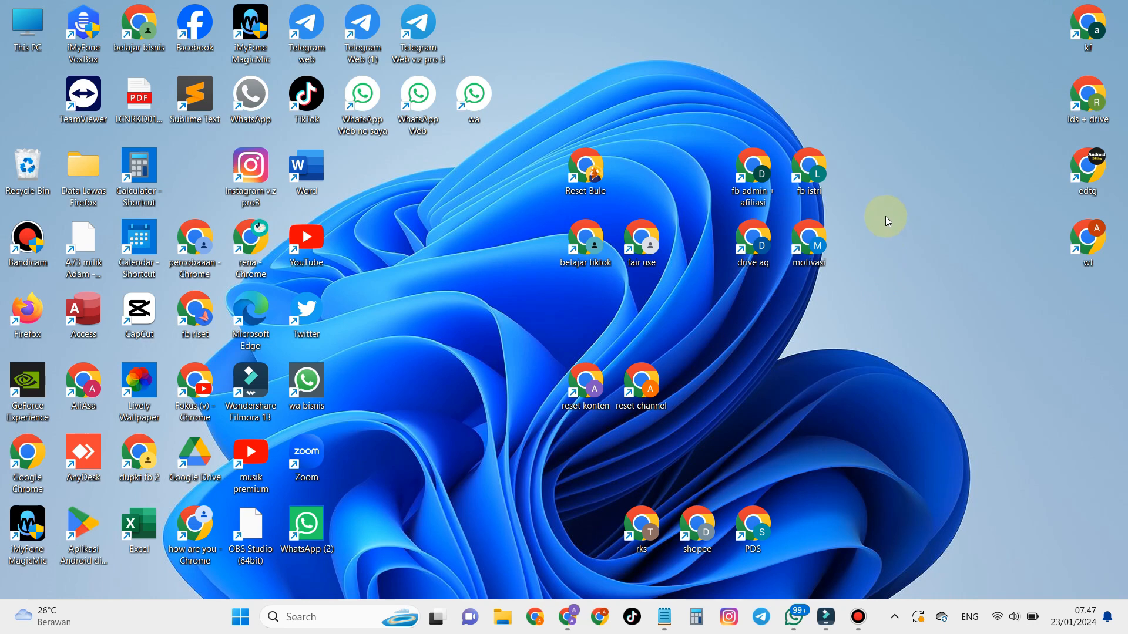
mouse_move(910, 199)
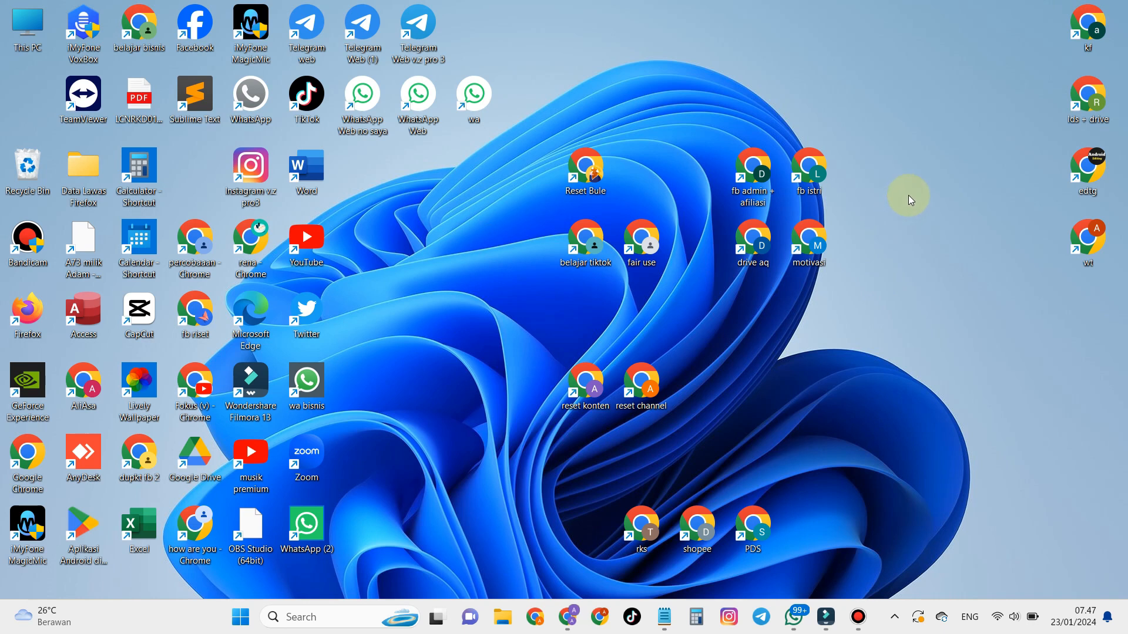
mouse_move(938, 159)
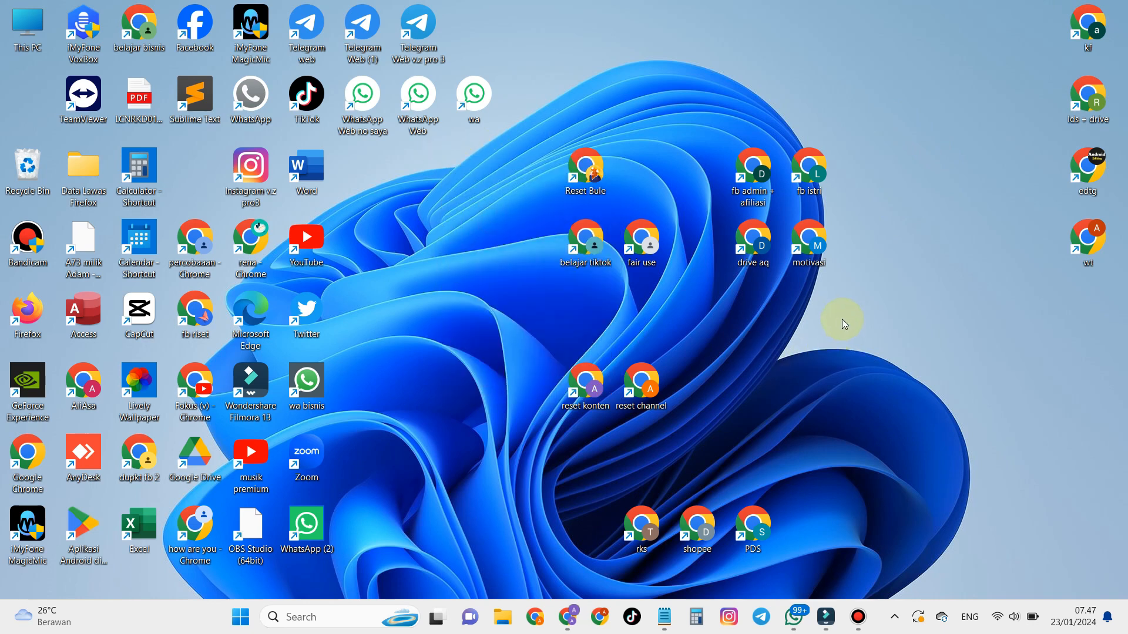
mouse_move(762, 292)
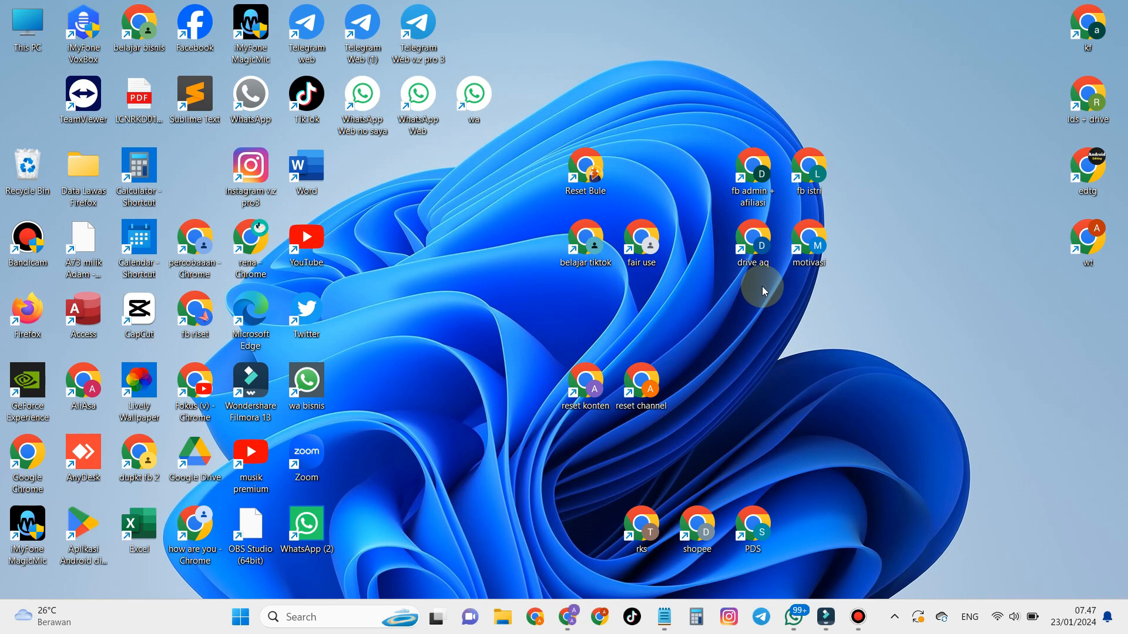
mouse_move(762, 280)
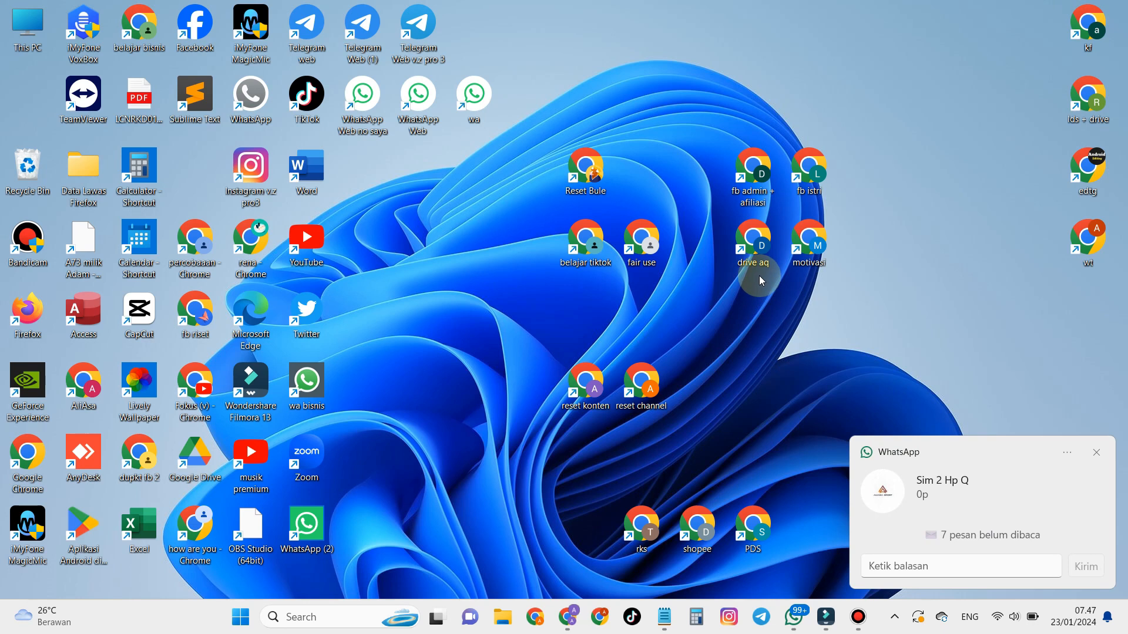
mouse_move(844, 465)
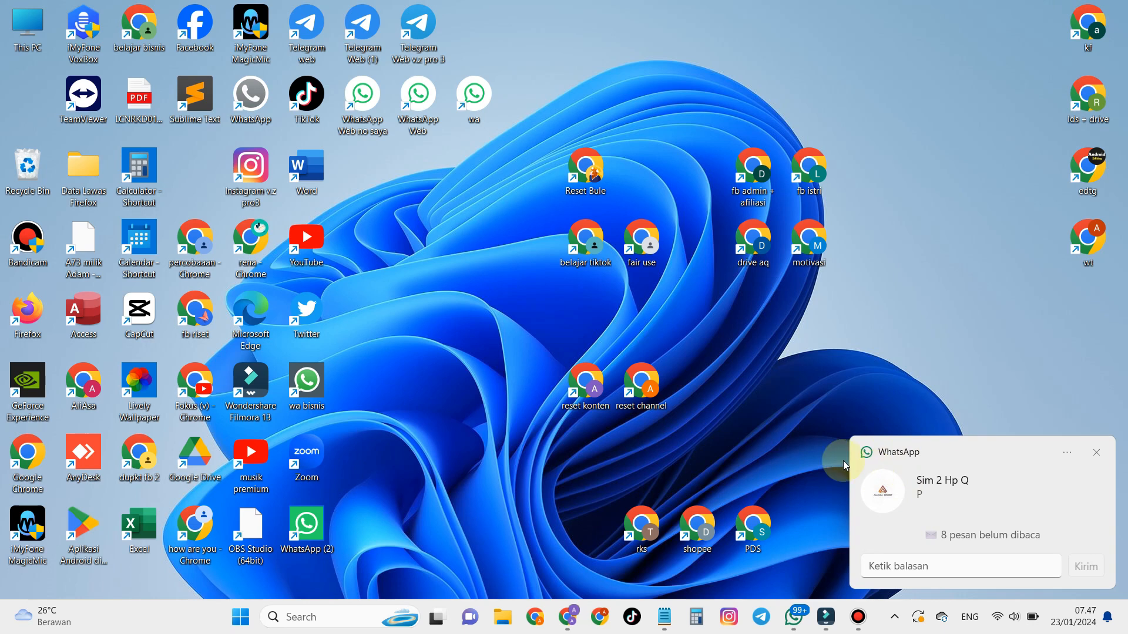
mouse_move(905, 414)
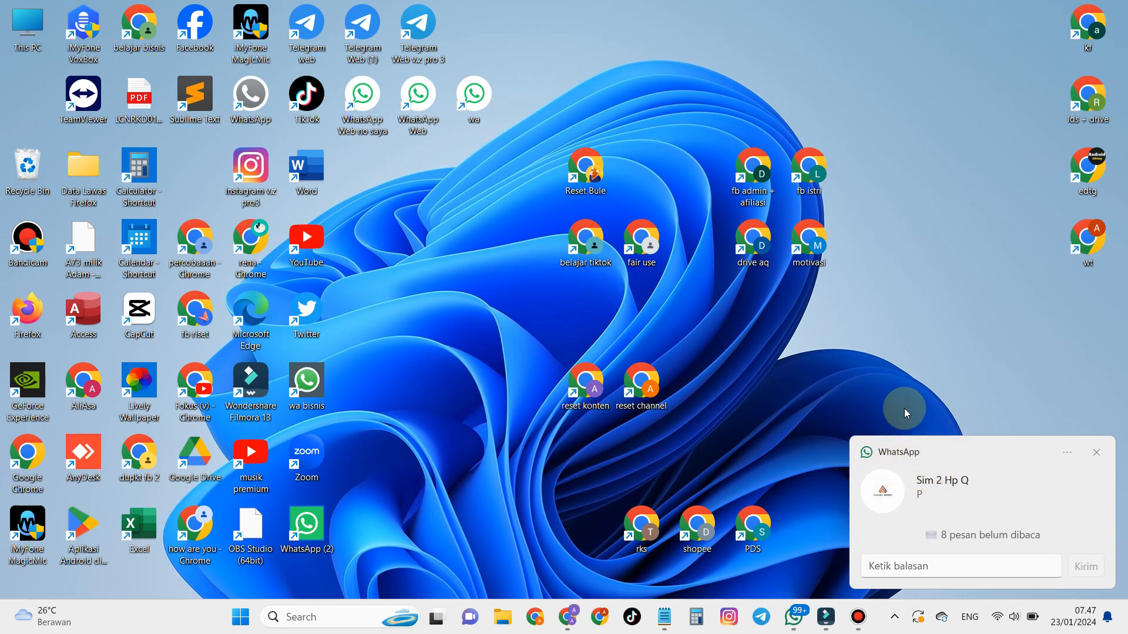
mouse_move(750, 375)
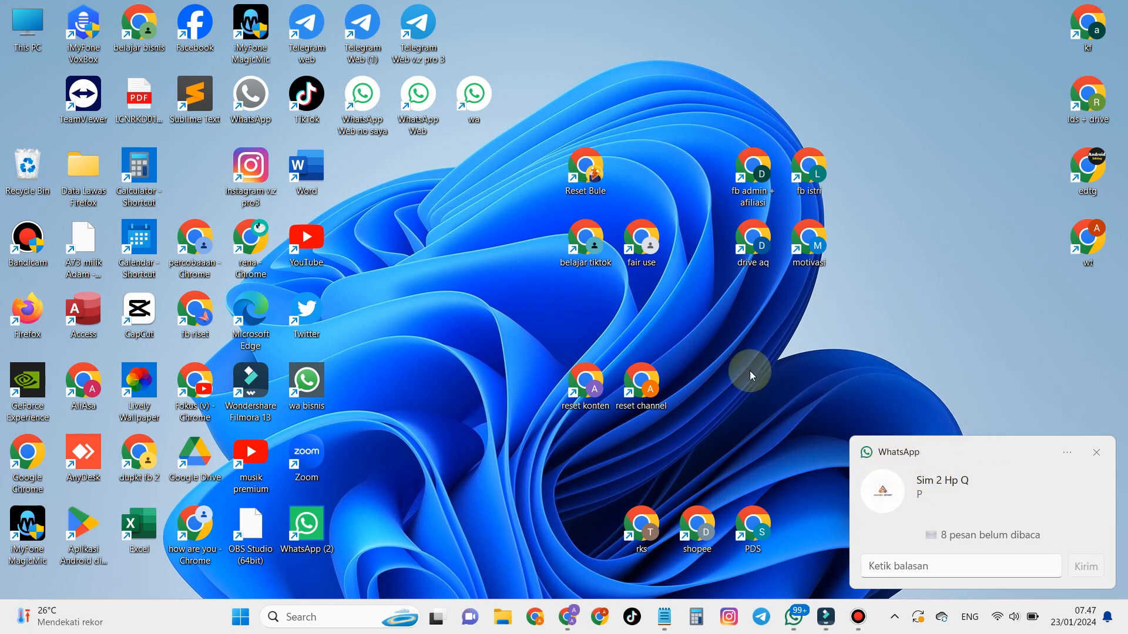
mouse_move(806, 363)
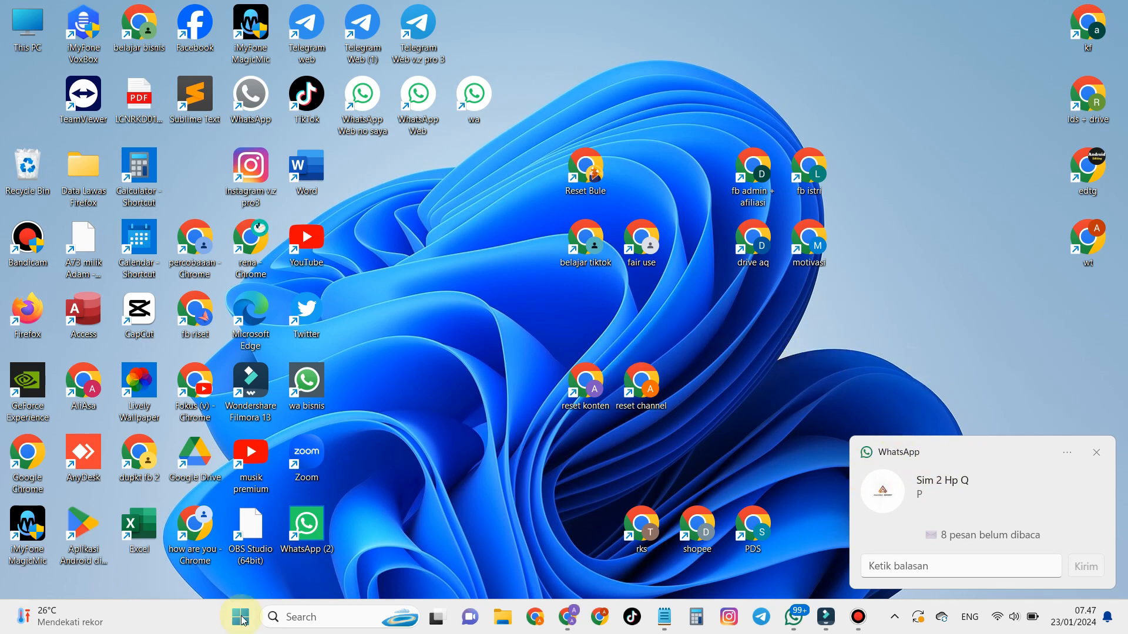
Step: Launch Settings from the Start menu's pinned apps
left_click(240, 616)
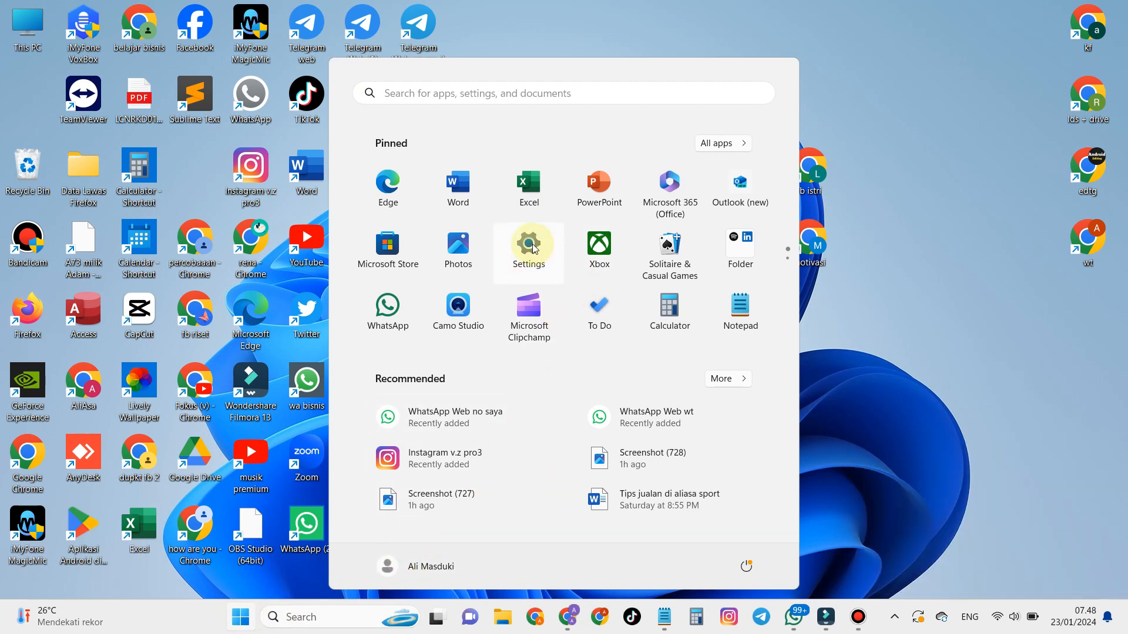
left_click(528, 247)
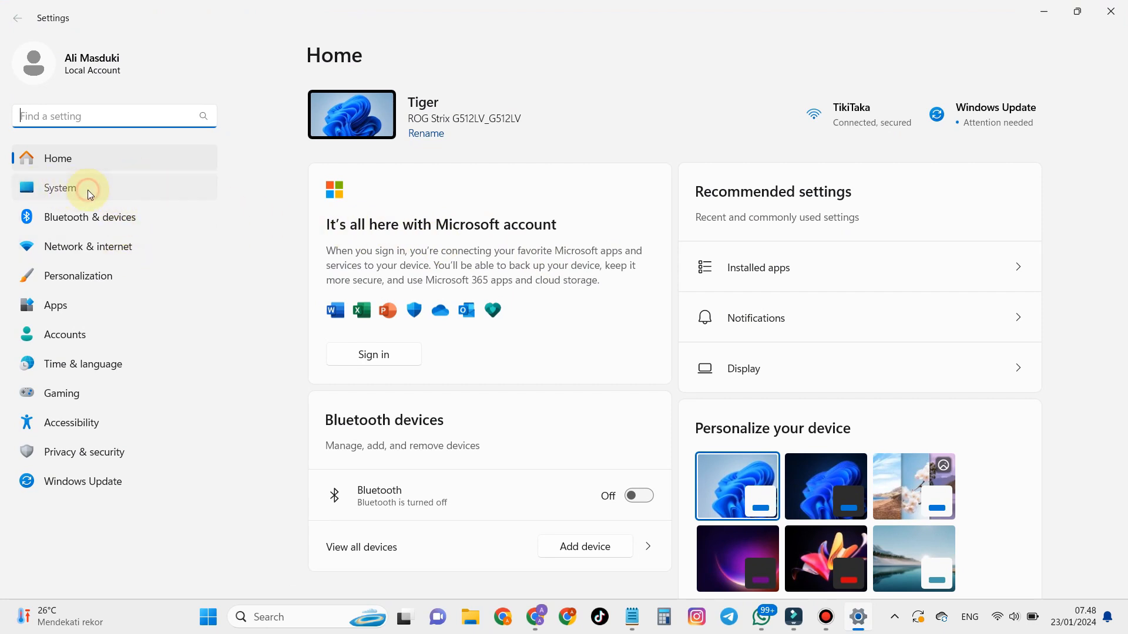
Step: Go to System > Notifications to see the notifications toggle and WhatsApp in the app list
left_click(60, 188)
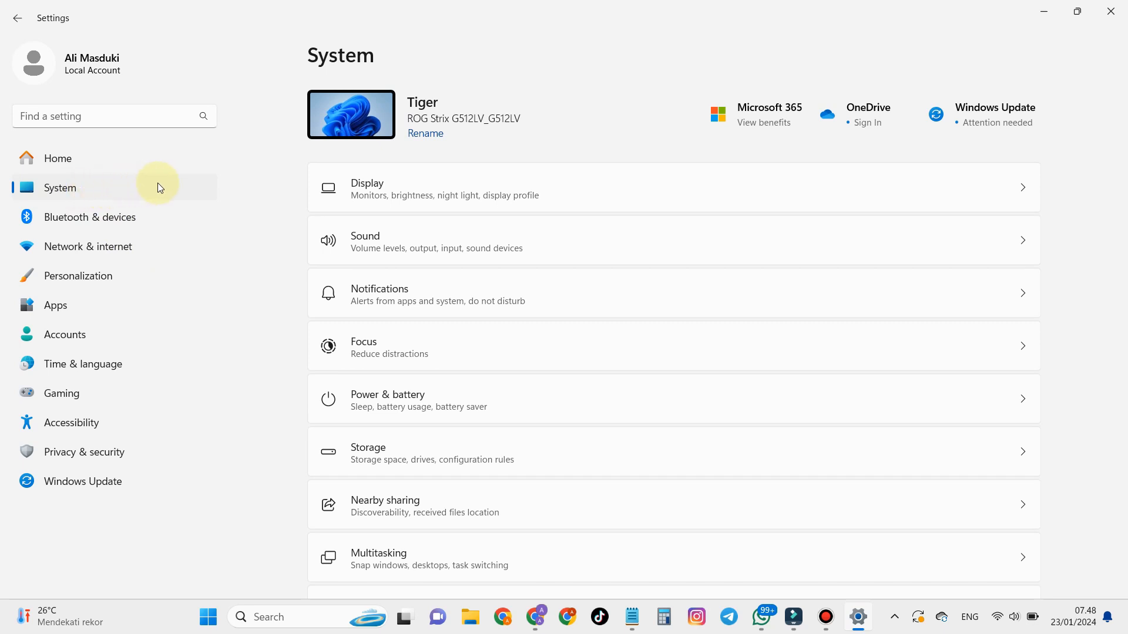
mouse_move(461, 200)
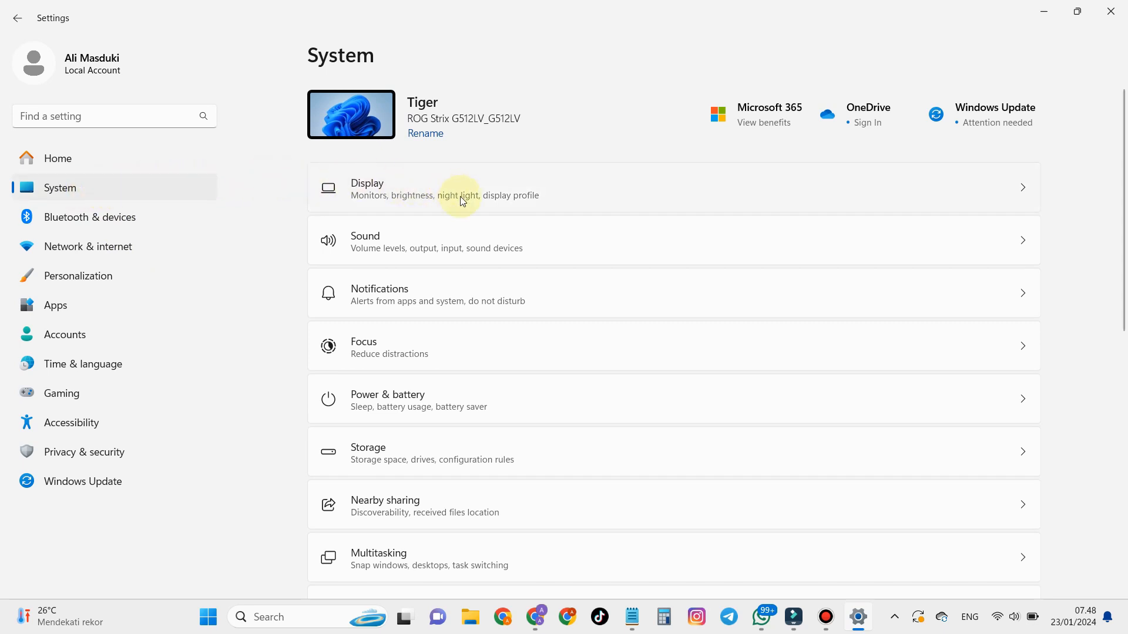
mouse_move(421, 295)
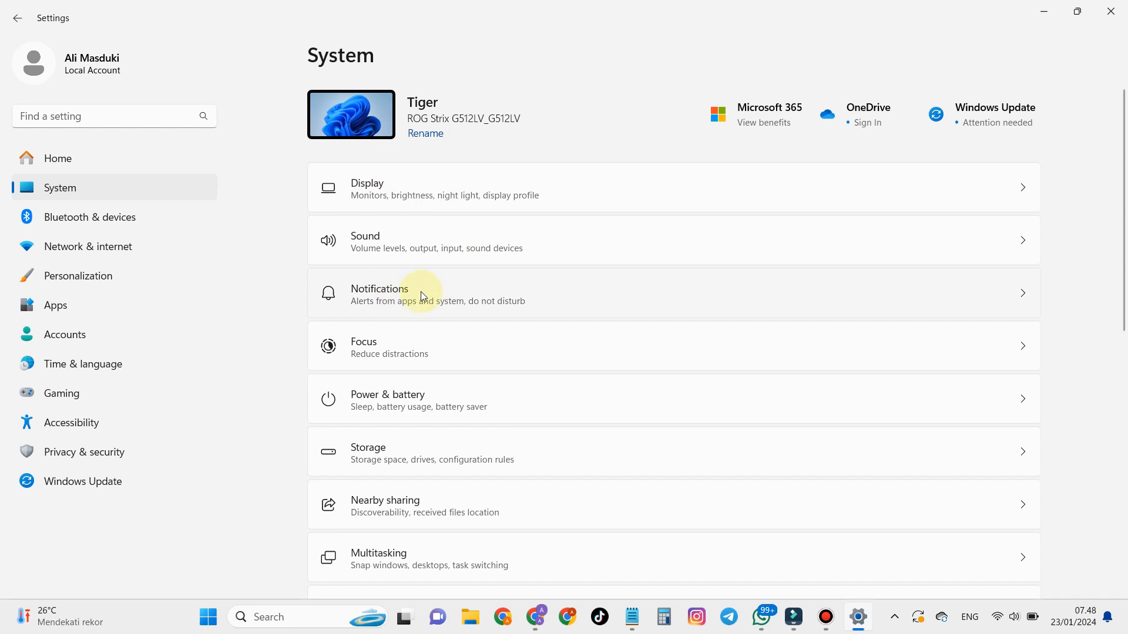
mouse_move(385, 299)
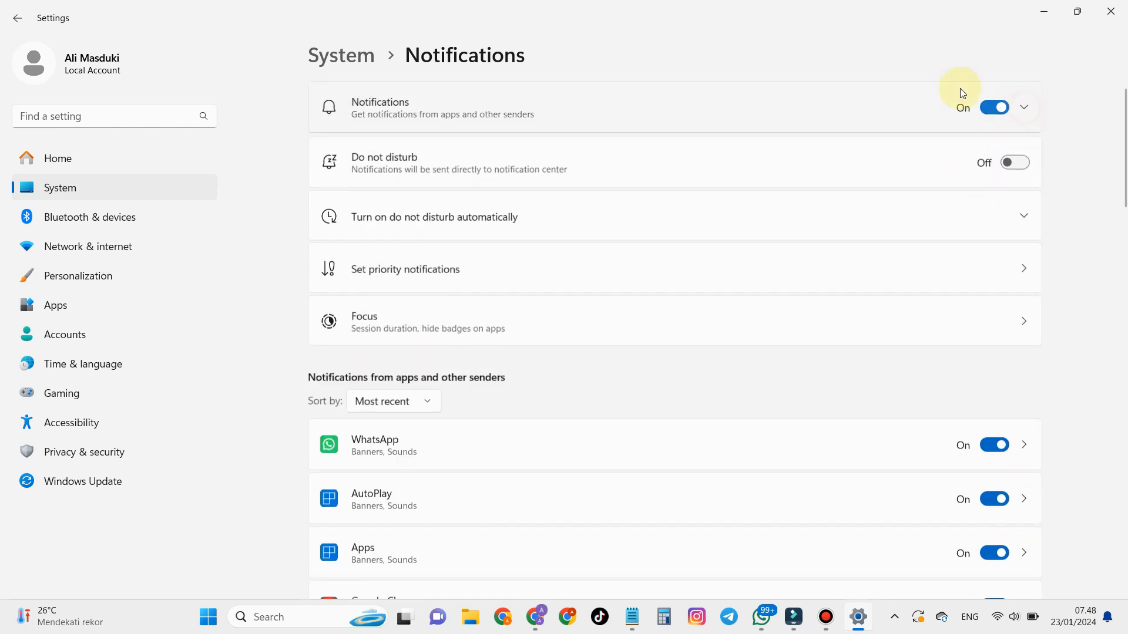
left_click(994, 445)
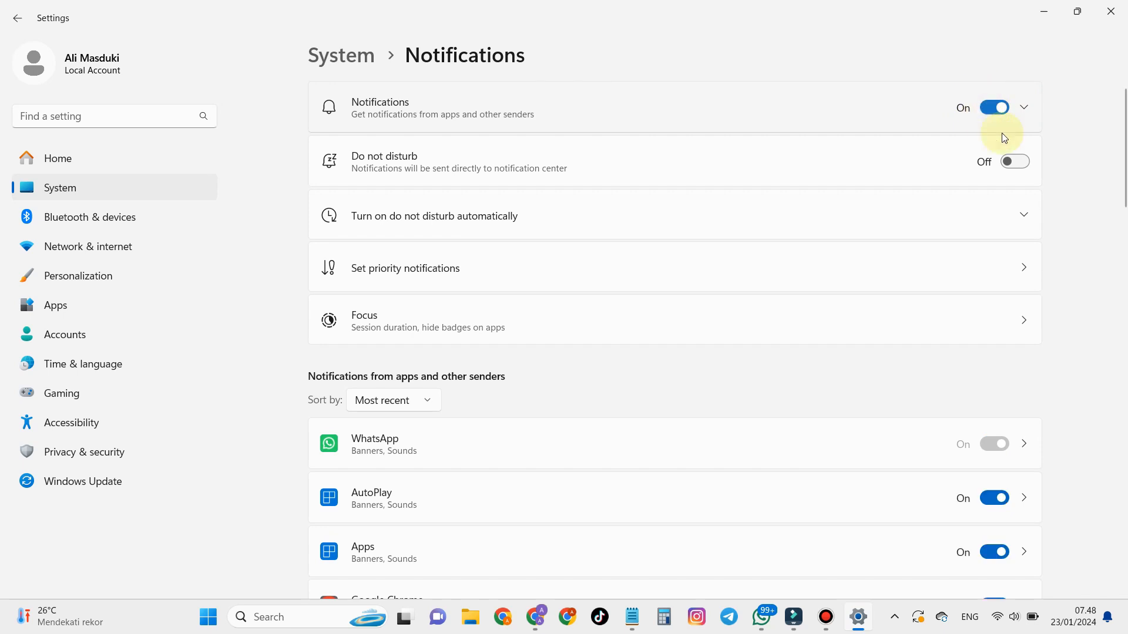